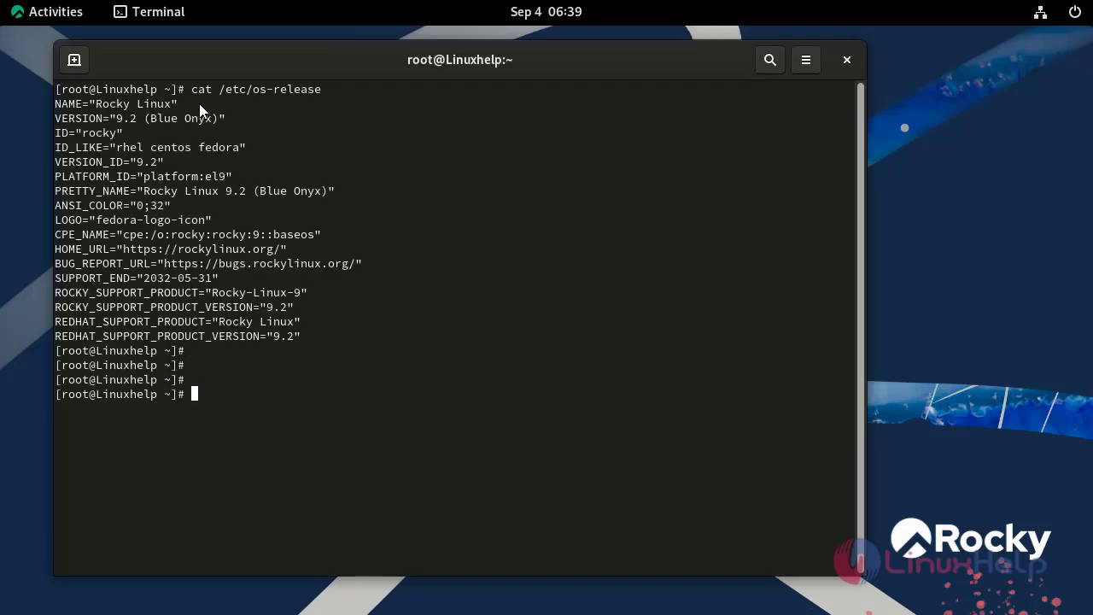
# Run firewall-cmd --add-service=cockpit --permanent to allow Cockpit through the firewall.
pyautogui.write('firewall-cmd --a')
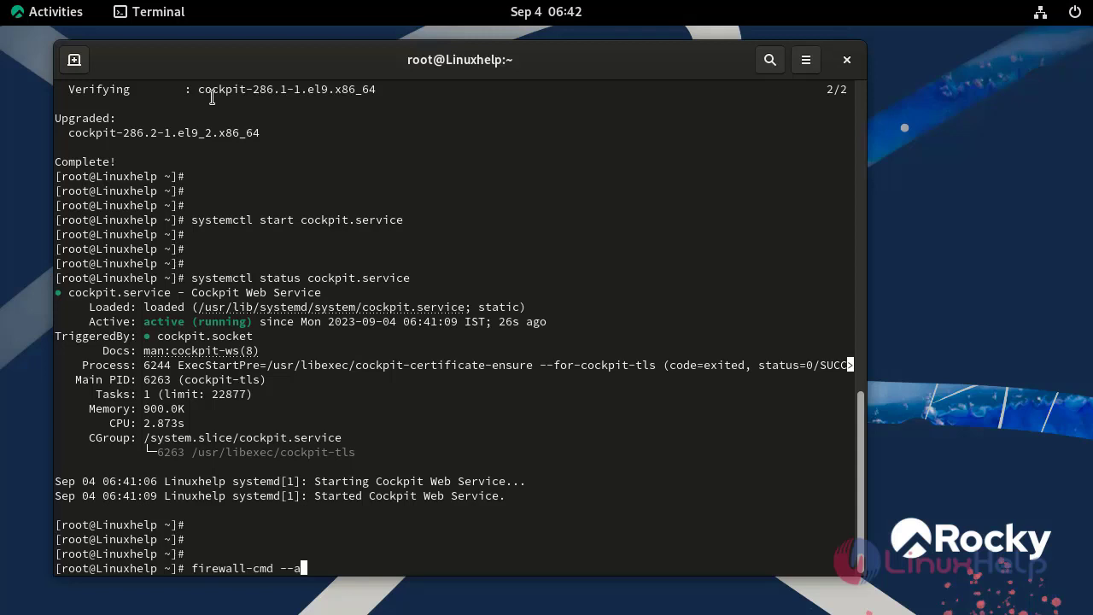
pyautogui.write('dd-se')
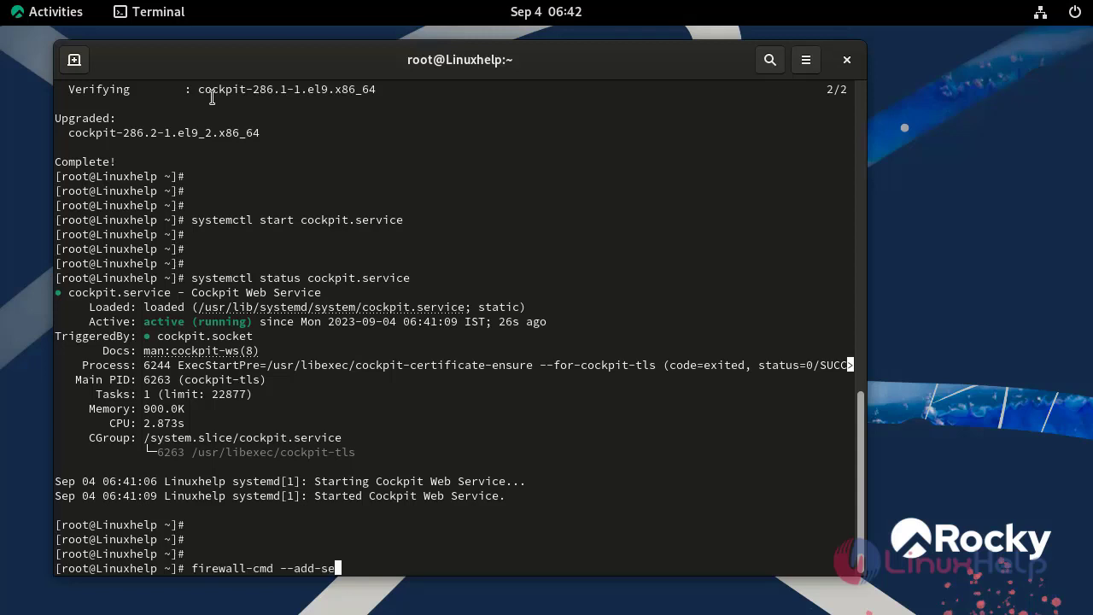
pyautogui.write('rvice')
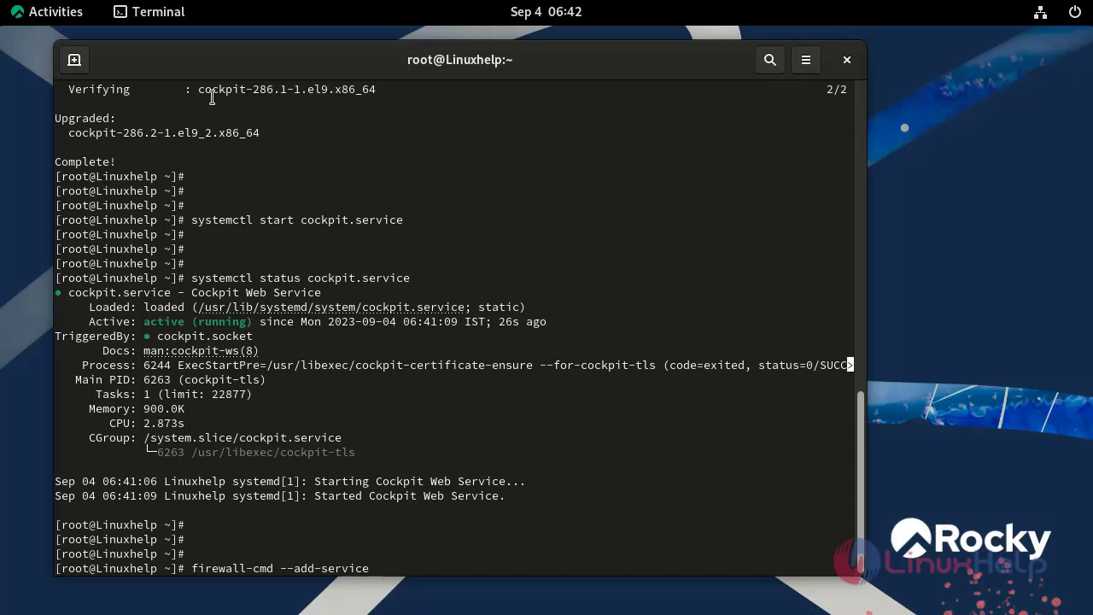
pyautogui.write('=co')
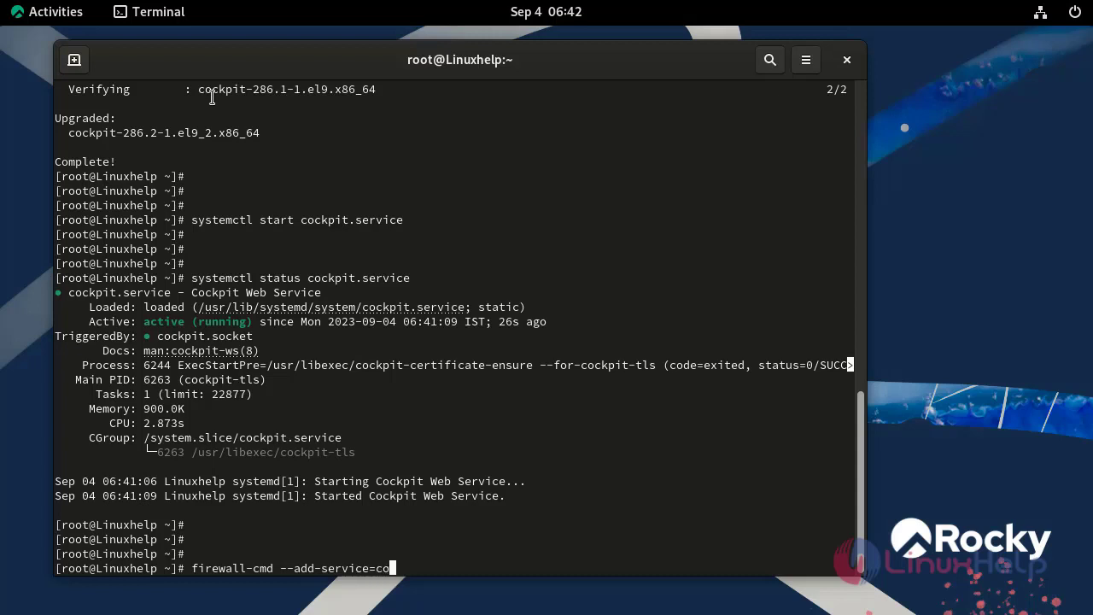
pyautogui.write('ckpit')
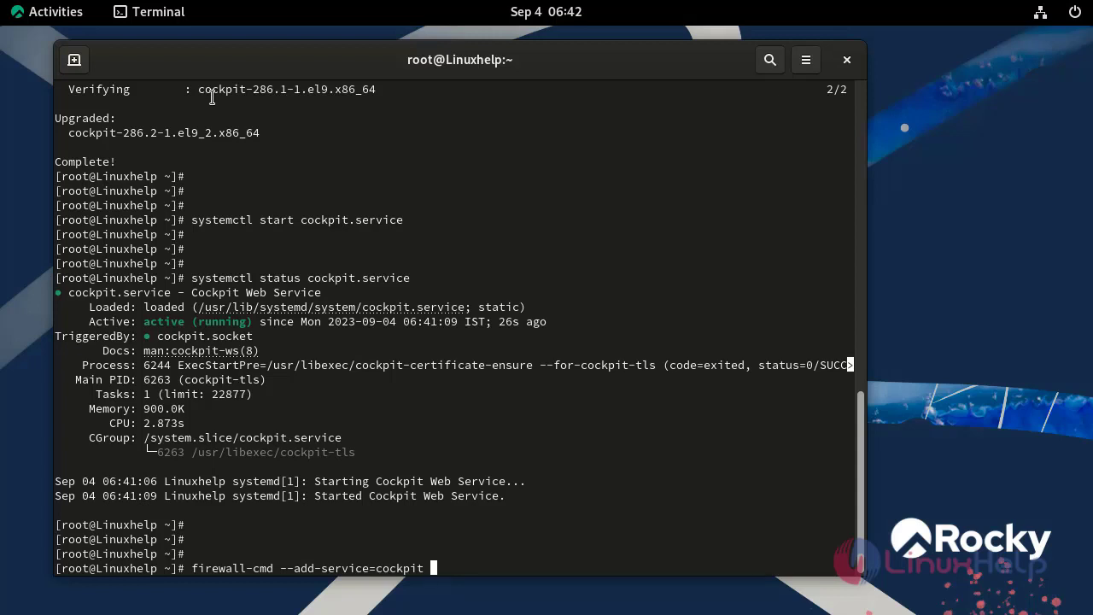
pyautogui.write('--perm')
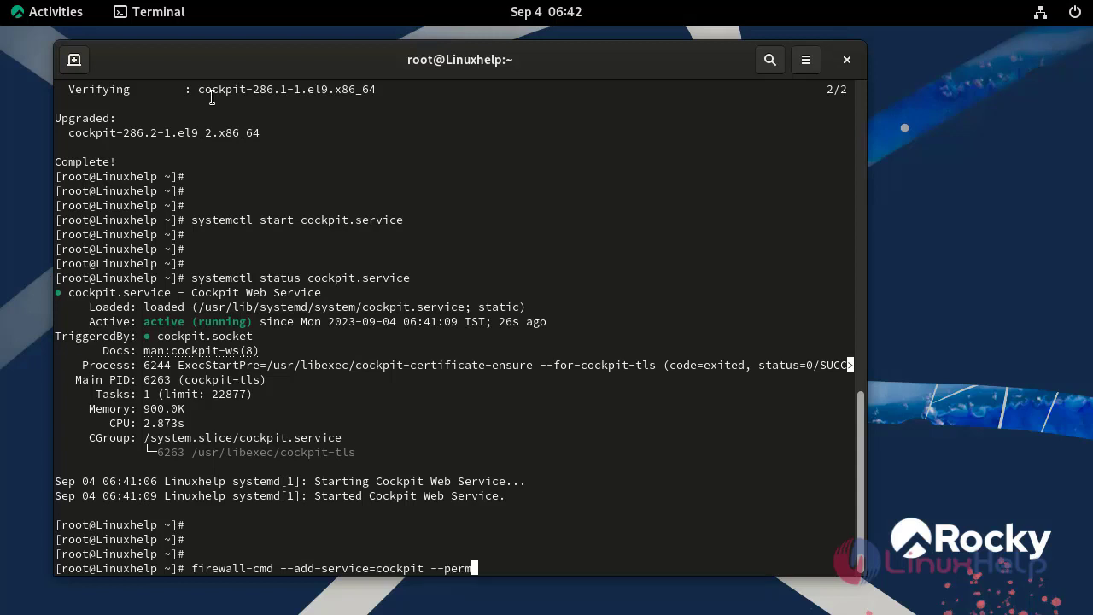
pyautogui.write('anent')
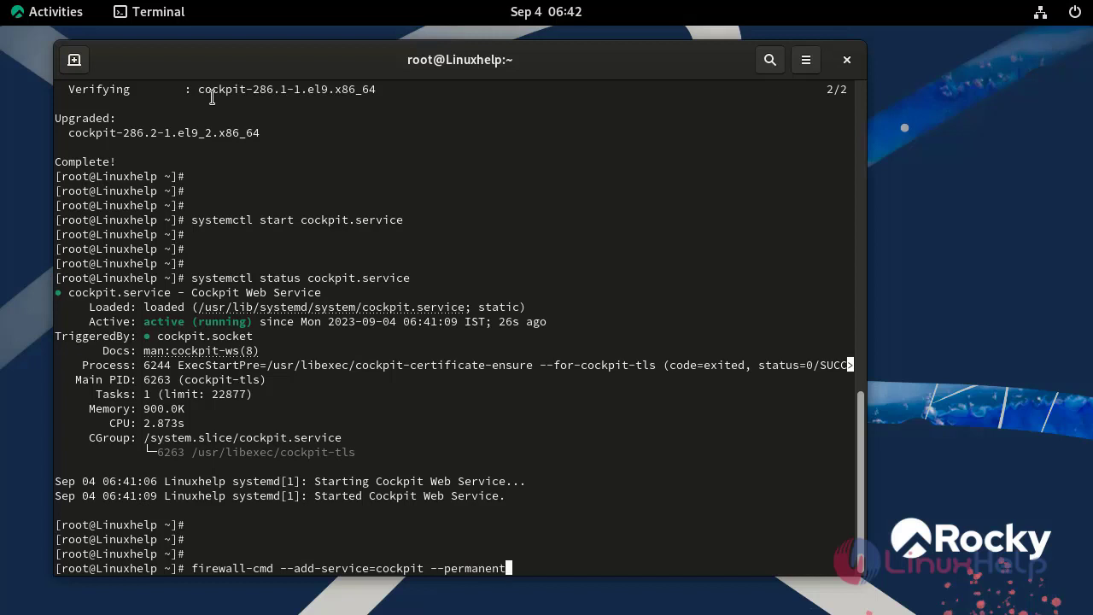
pyautogui.press('Return')
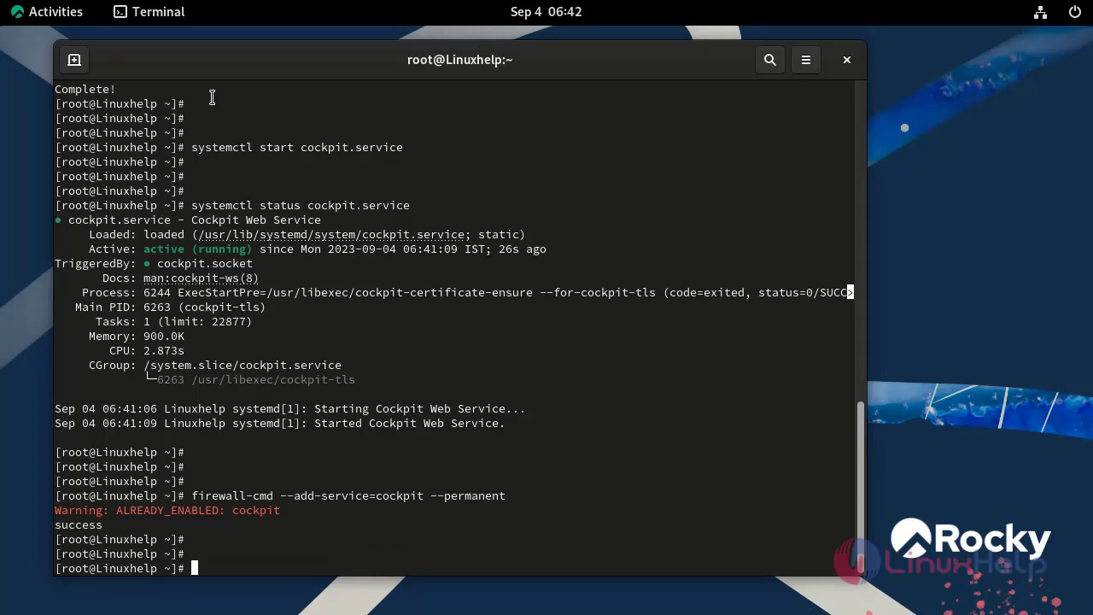
# Run firewall-cmd --reload to apply the new cockpit rule.
pyautogui.write('fire')
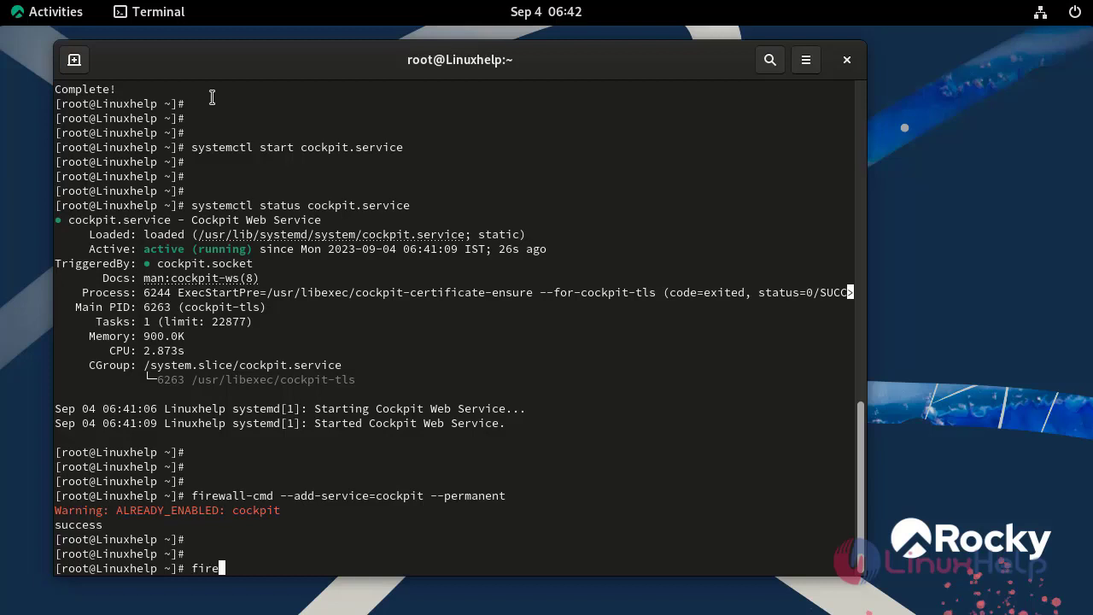
pyautogui.write('wall')
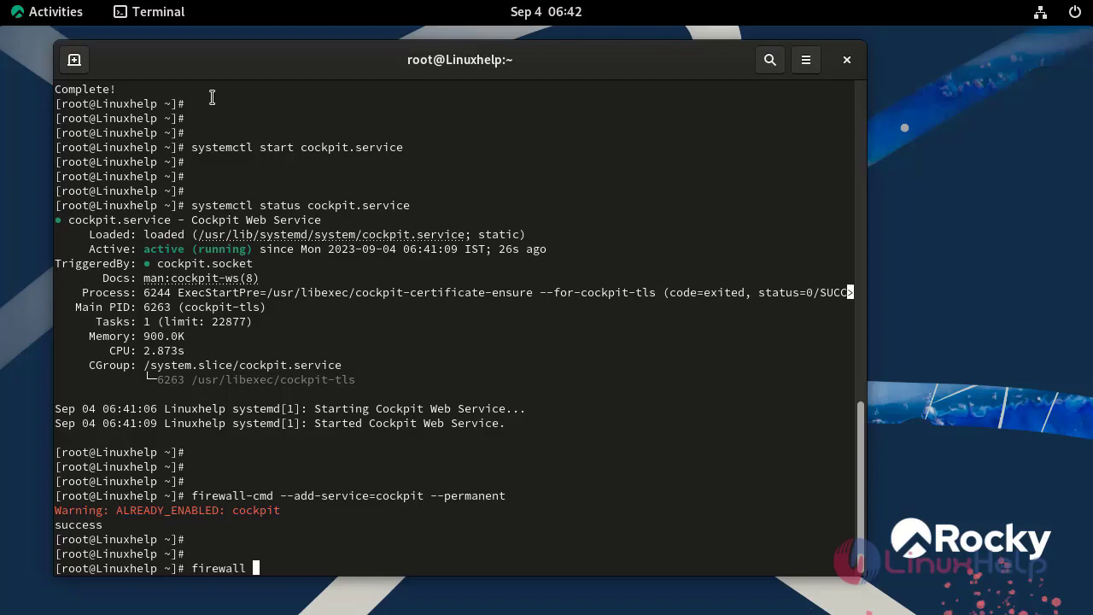
pyautogui.write('-cmd')
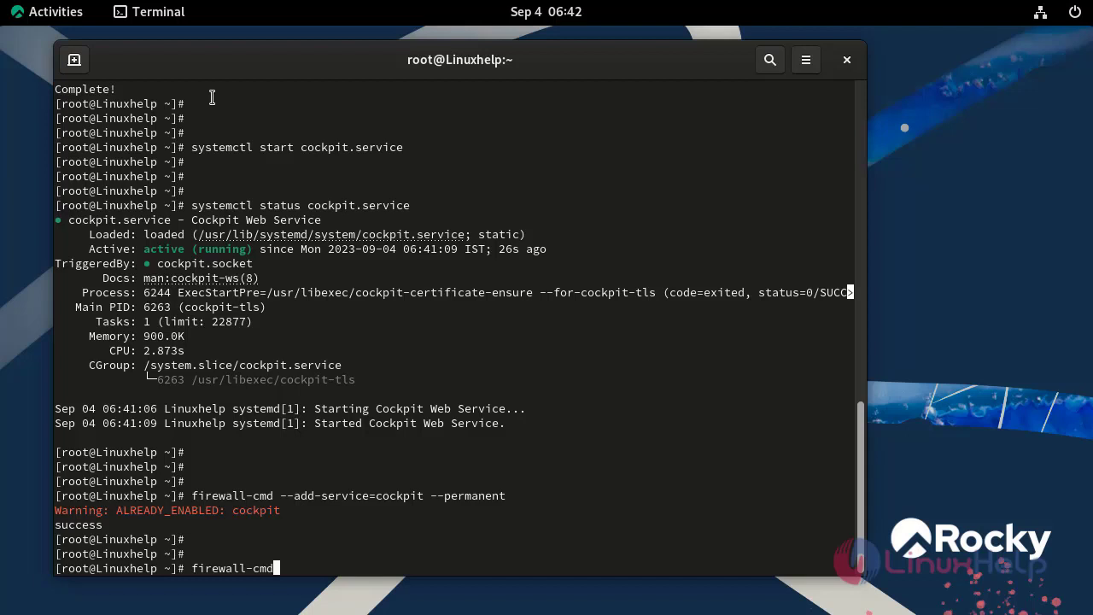
pyautogui.write('--r')
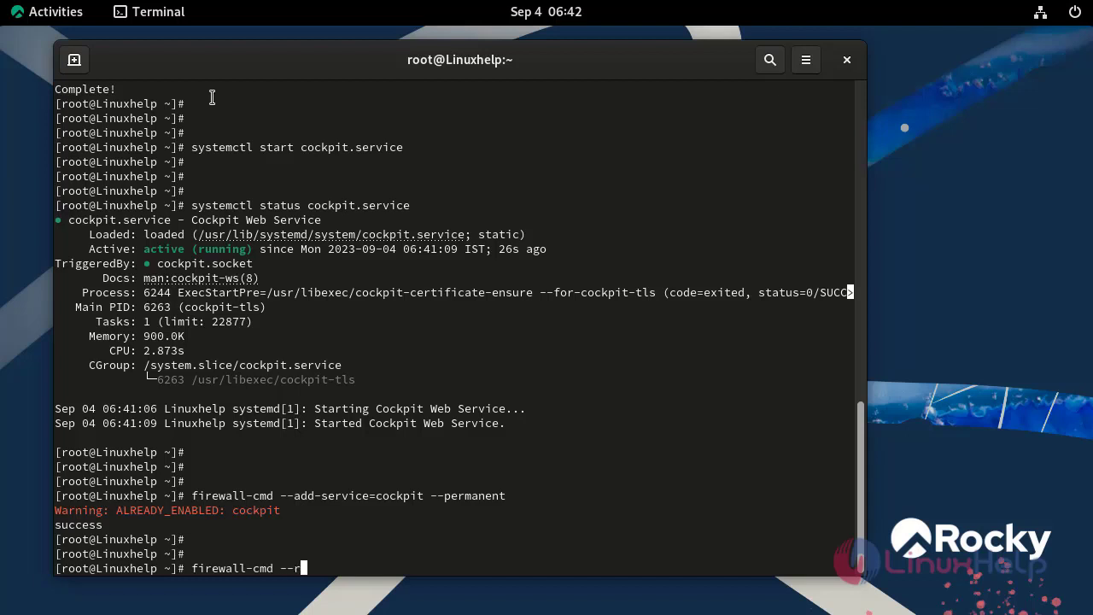
pyautogui.write('eload')
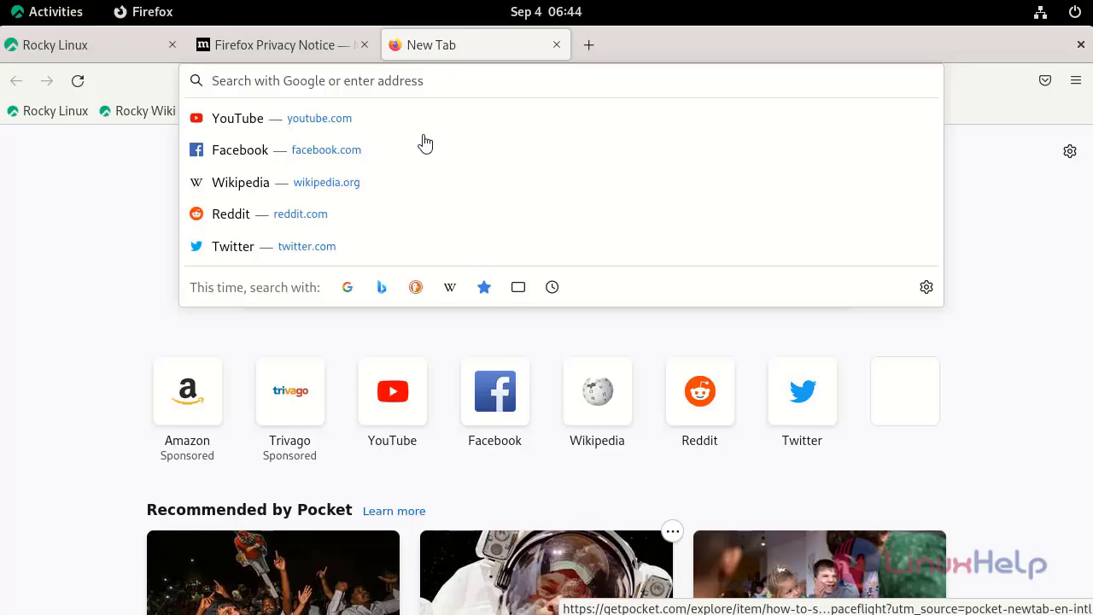
pyautogui.moveTo(253, 80)
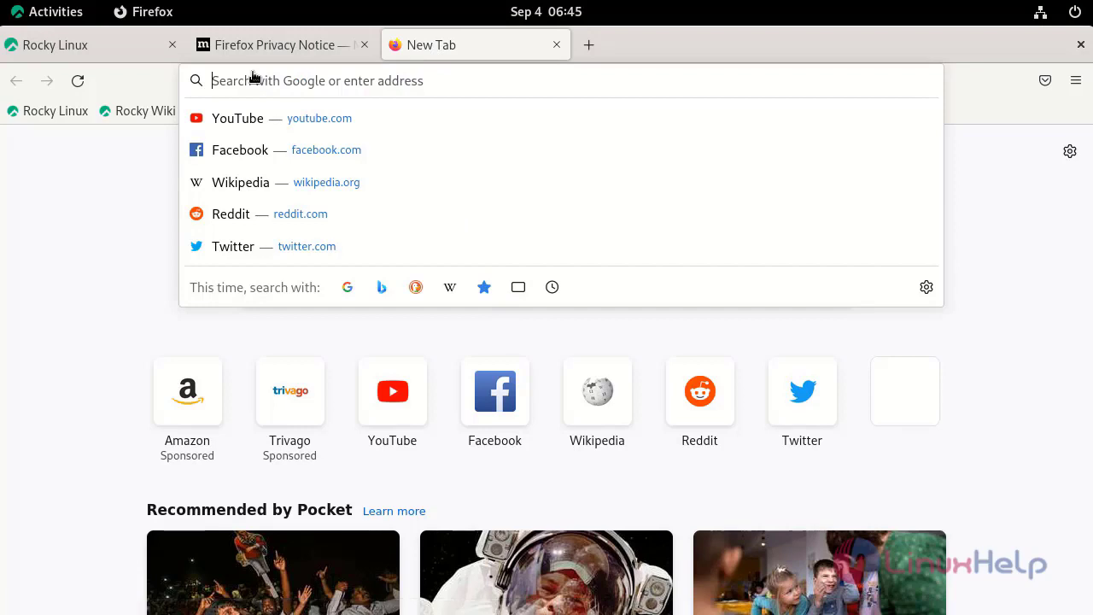
pyautogui.write('https://192.168.6.130:9090')
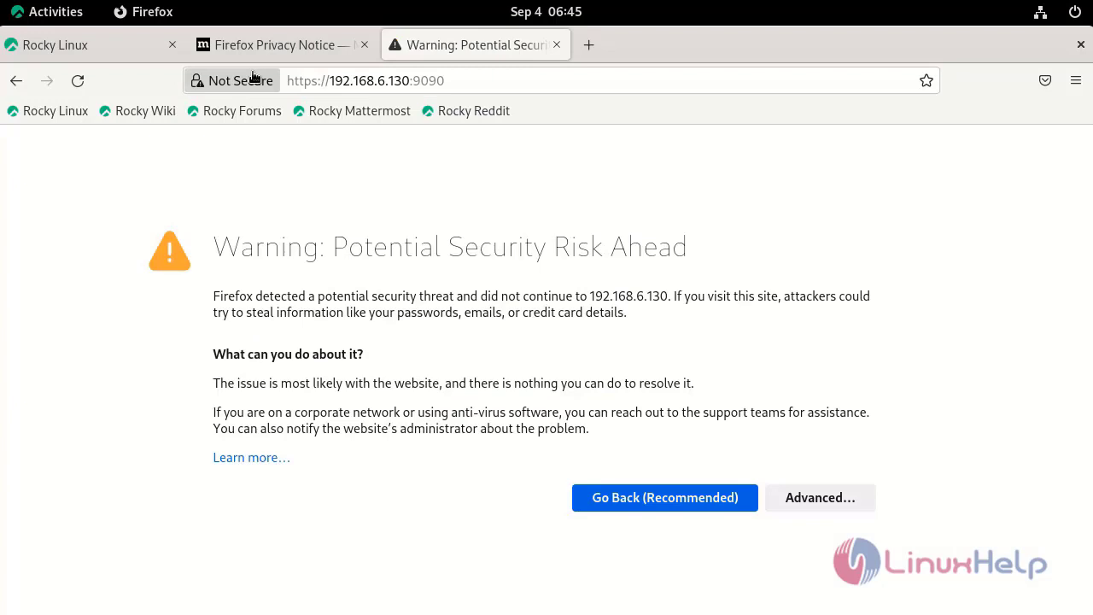
# Accept the self-signed certificate risk via Advanced to reach the Cockpit login page.
pyautogui.click(821, 497)
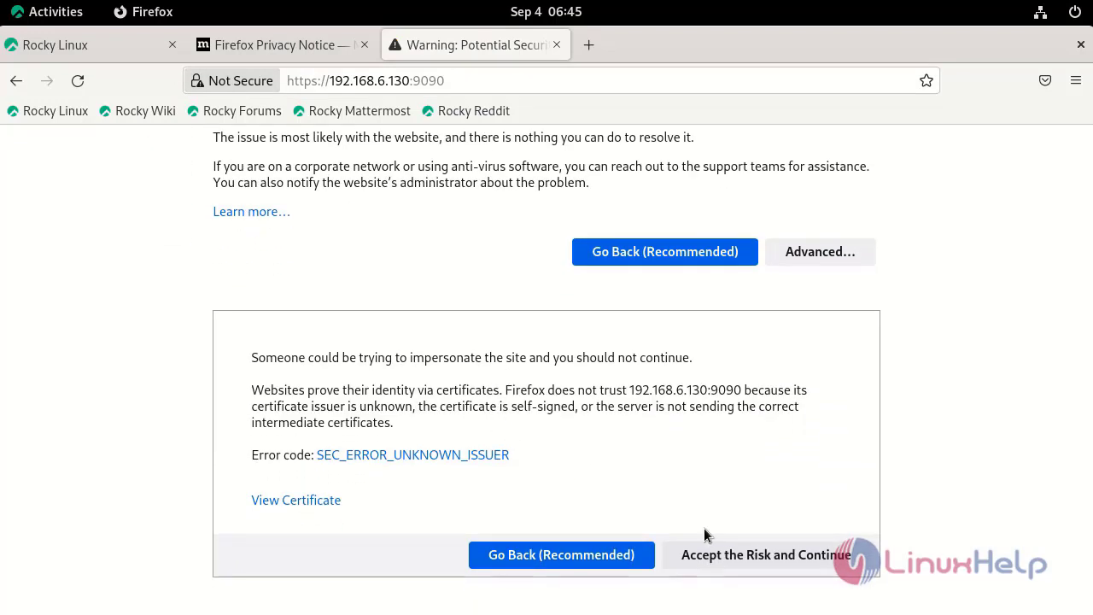
pyautogui.moveTo(738, 557)
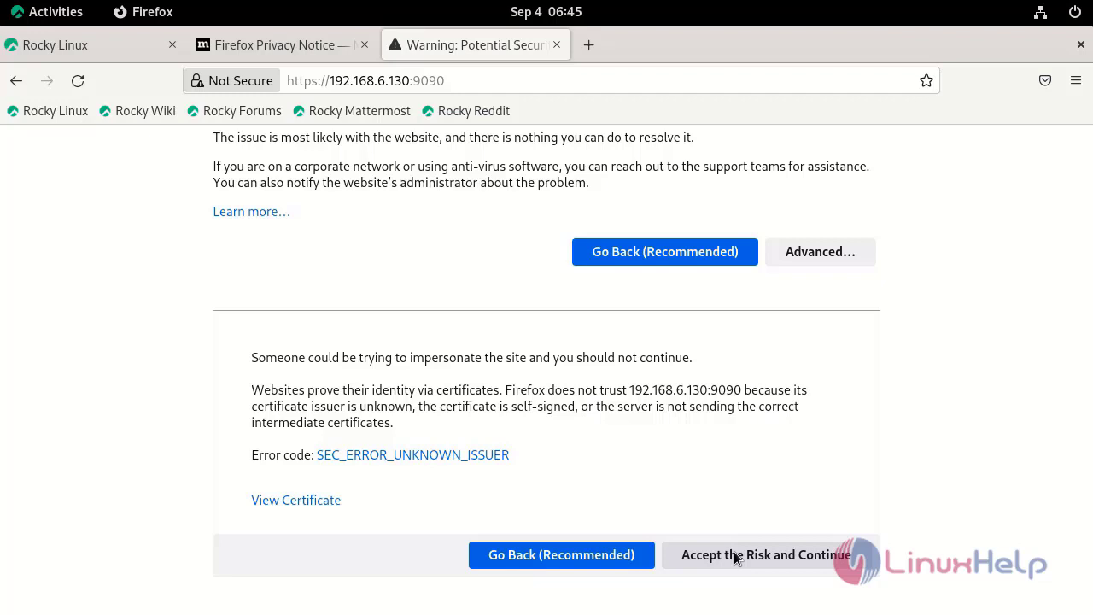
pyautogui.click(765, 554)
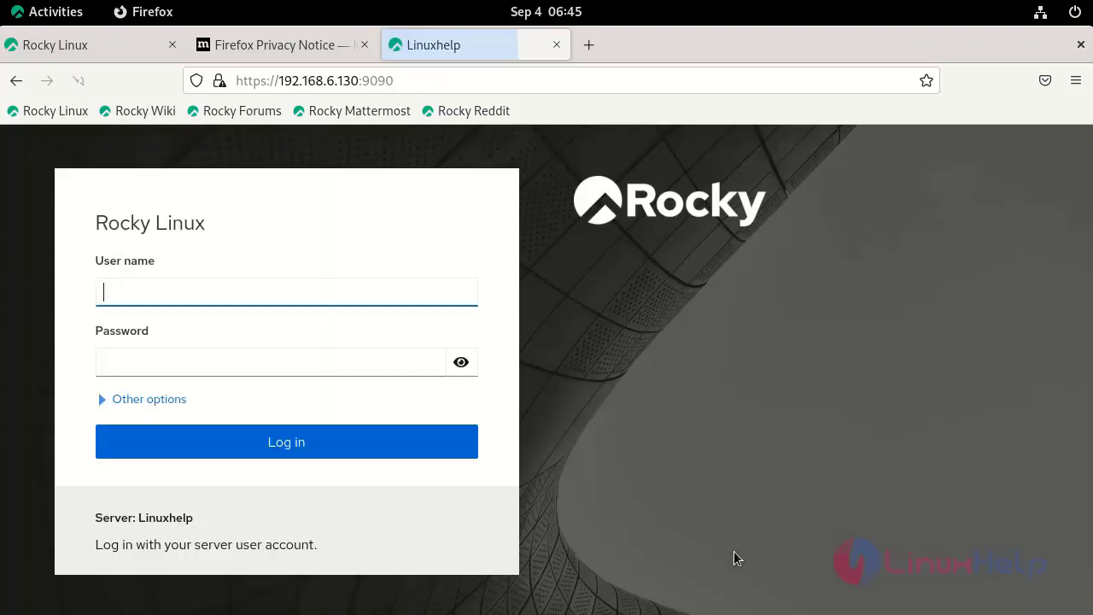
# Log in as the saved linuxhelp user to reach the Cockpit Overview dashboard.
pyautogui.click(287, 291)
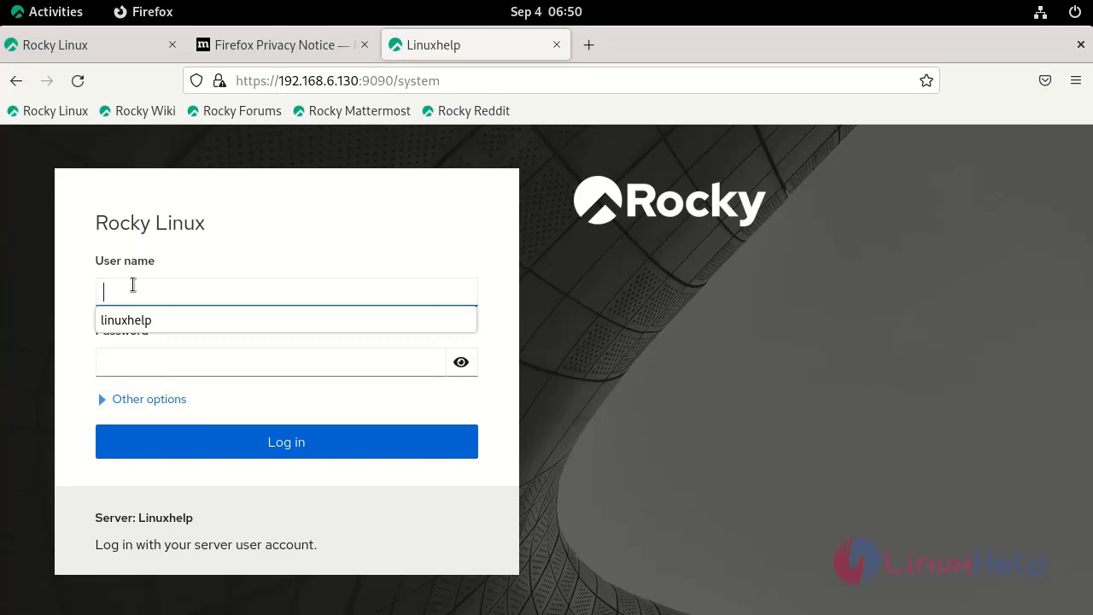
pyautogui.moveTo(144, 328)
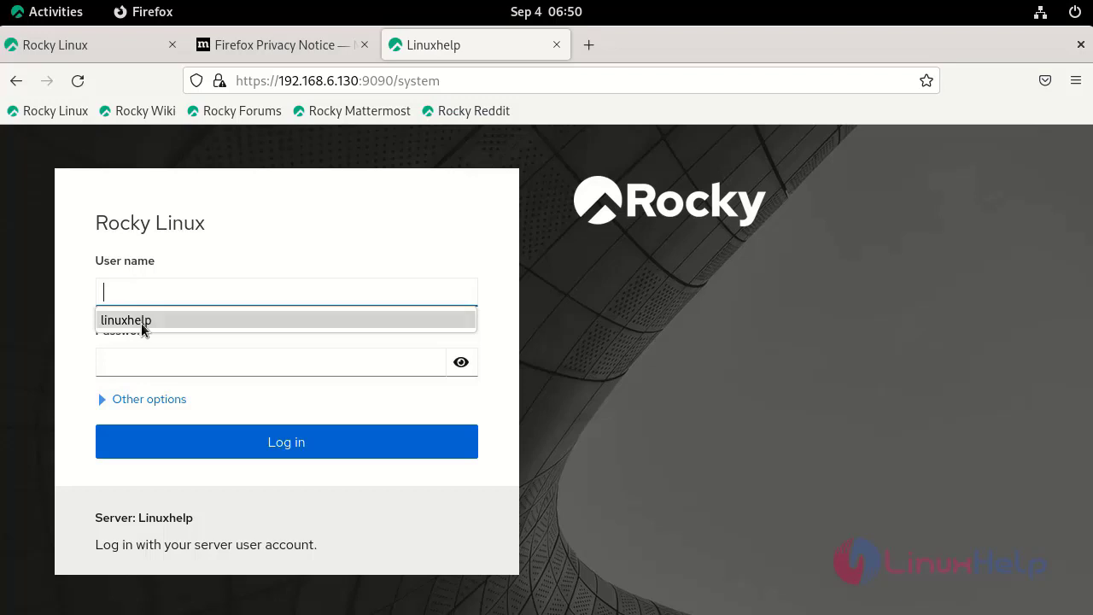
pyautogui.click(126, 319)
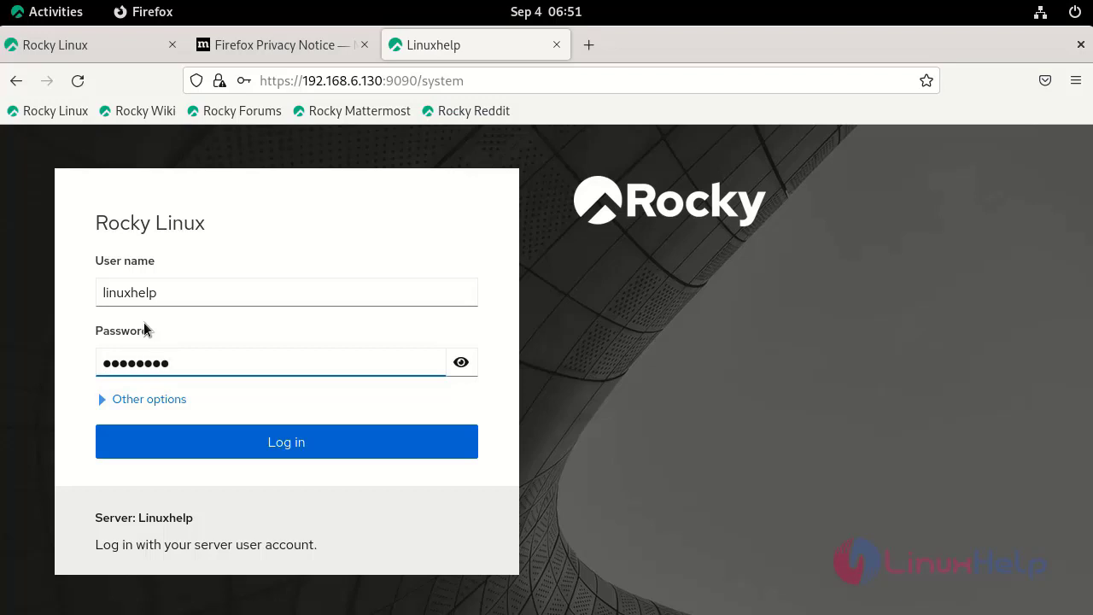
pyautogui.click(287, 441)
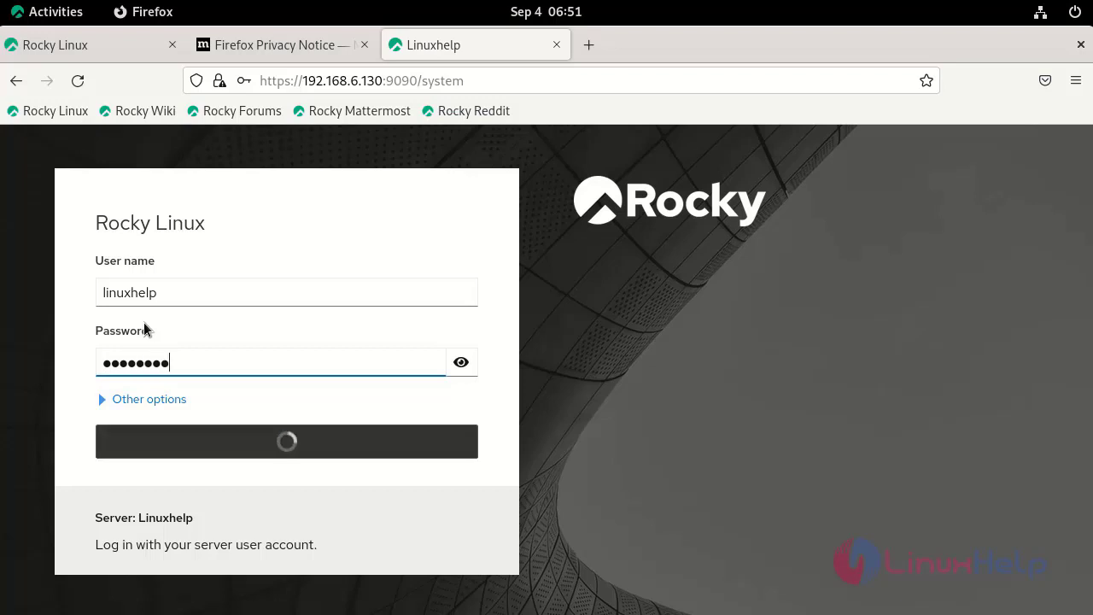
pyautogui.click(287, 441)
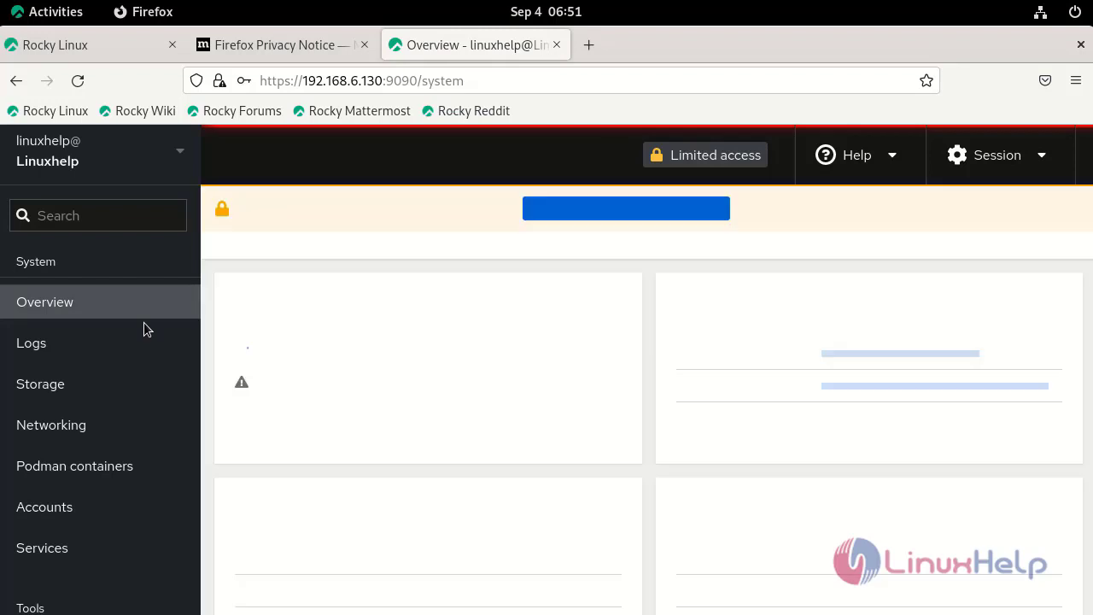